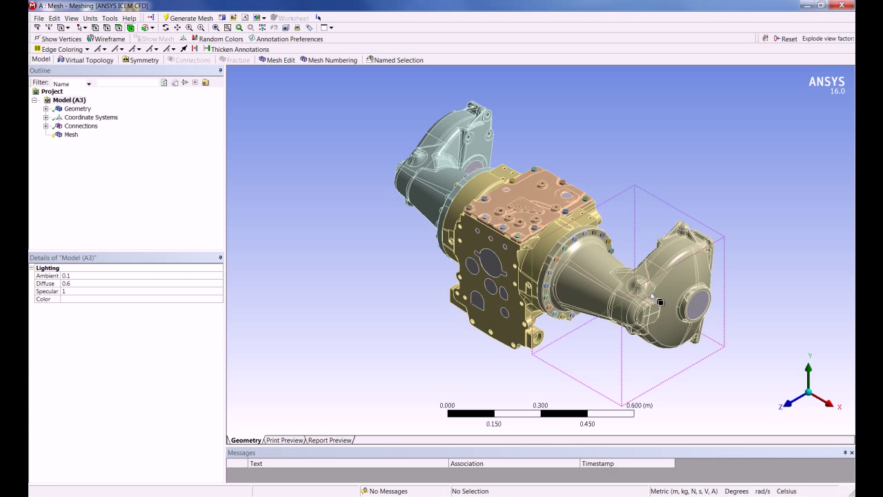
# Suppress all bodies other than the cone-shaped gearbox housing body
pyautogui.rightClick(651, 297)
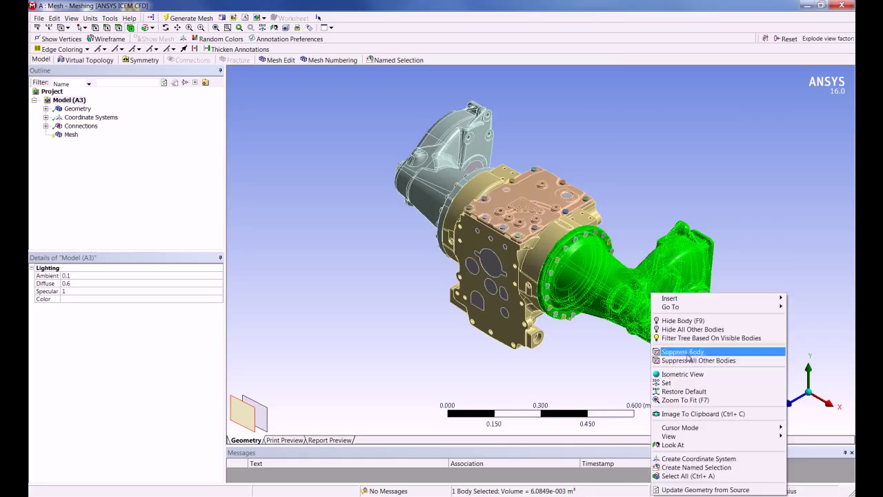
pyautogui.click(681, 352)
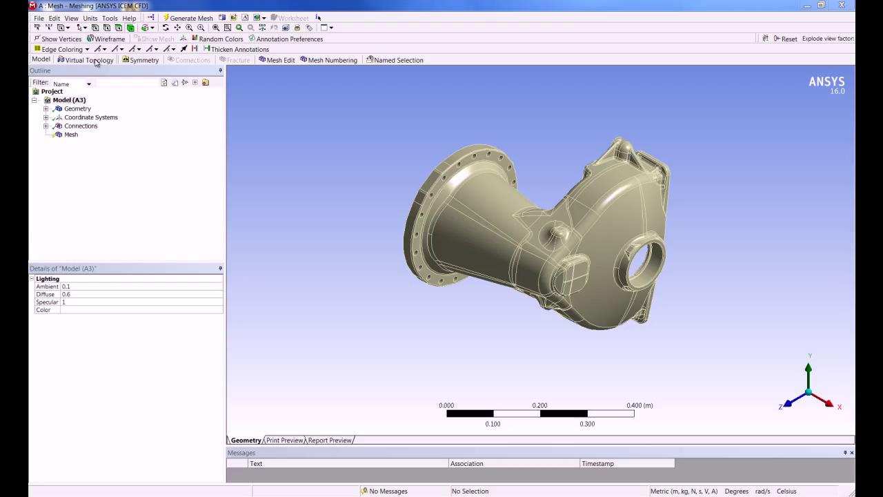
# Insert a Virtual Topology object and set its Behavior to Custom
pyautogui.click(88, 59)
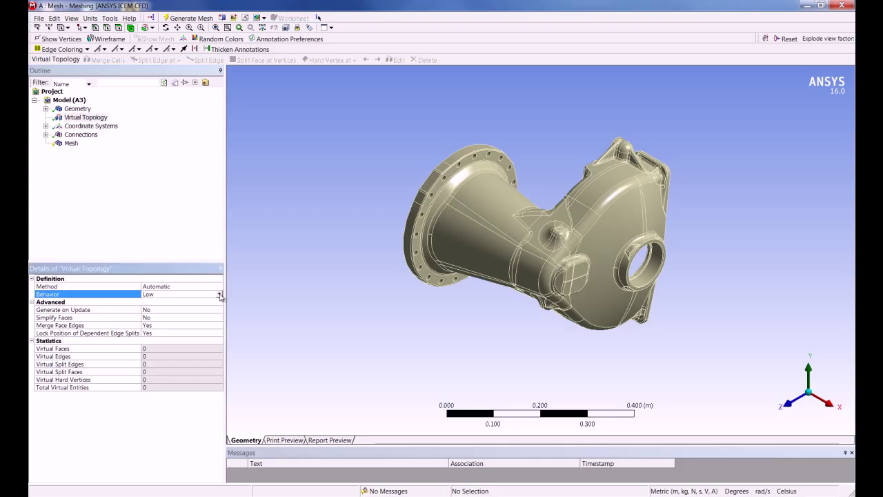
pyautogui.click(218, 294)
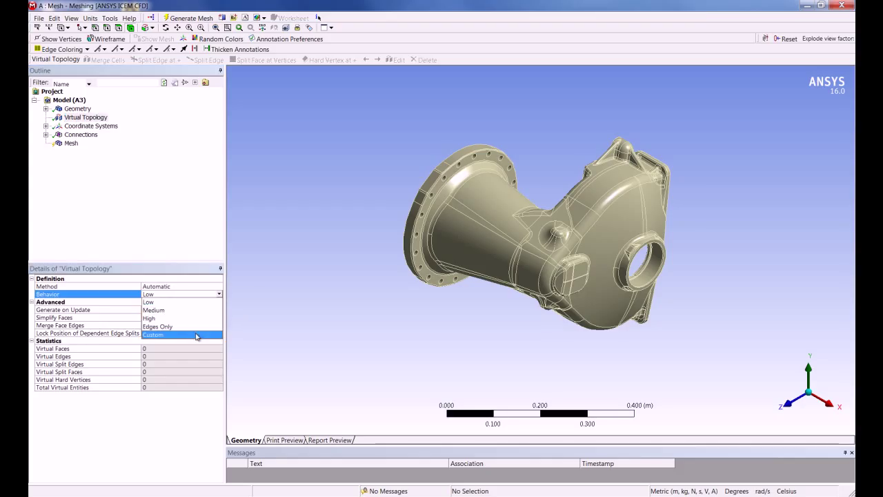
pyautogui.click(153, 335)
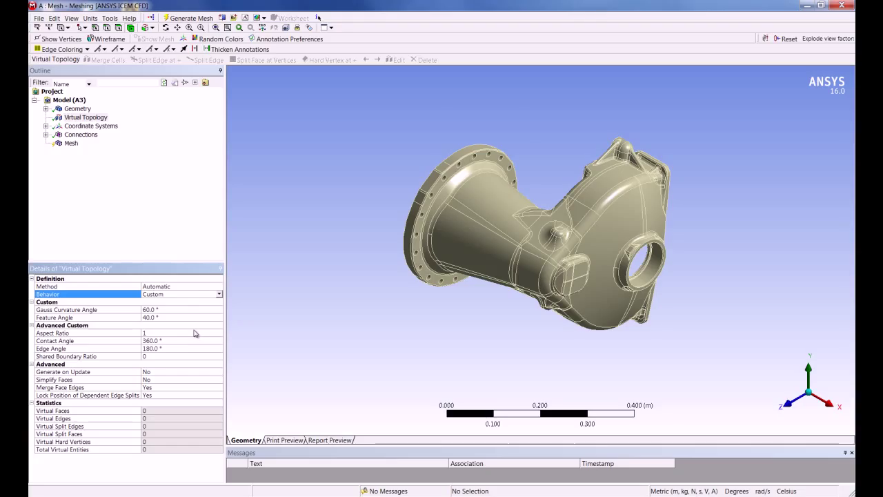
pyautogui.moveTo(196, 320)
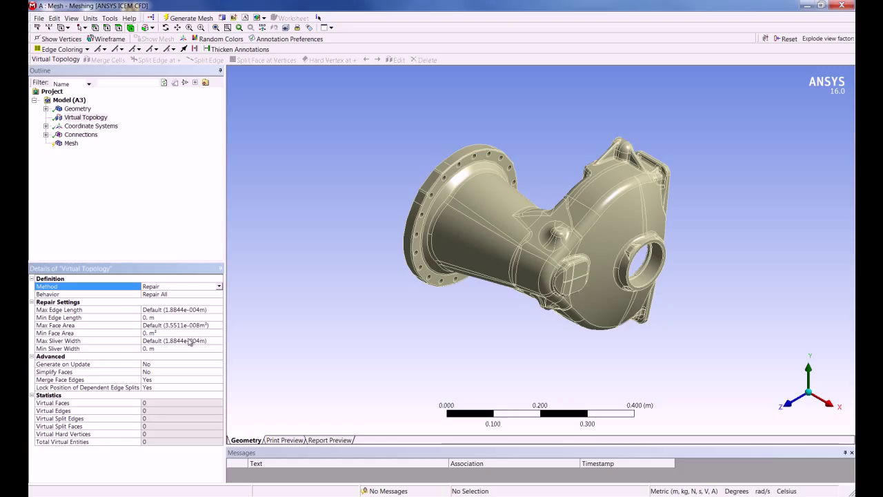
# Set the mesh Max Size to .001 m, then return to the Virtual Topology object
pyautogui.click(72, 142)
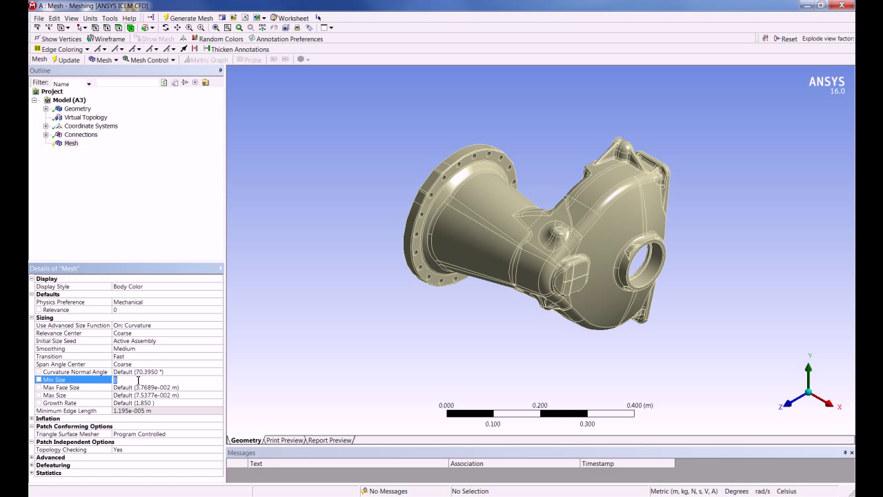
pyautogui.write('.001')
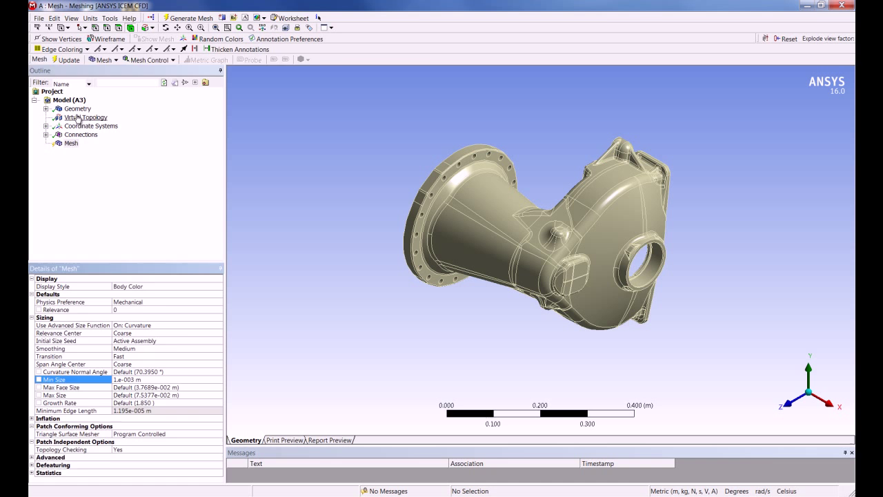
pyautogui.click(85, 117)
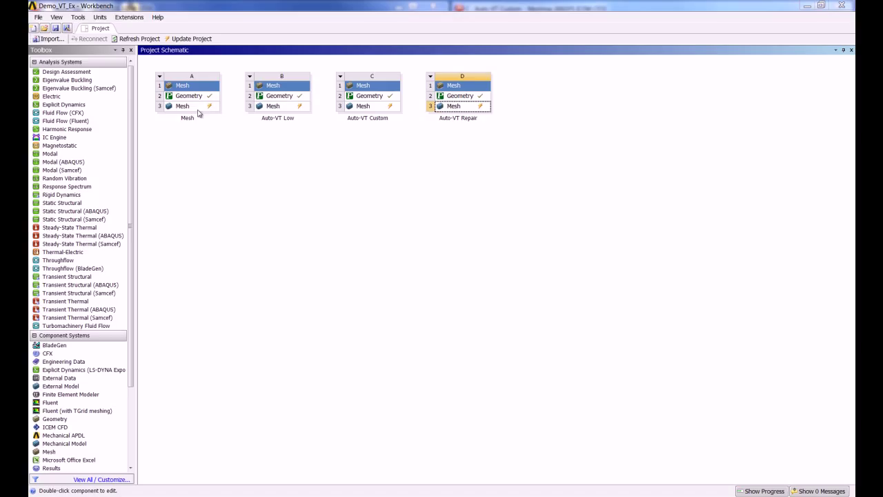
pyautogui.moveTo(279, 111)
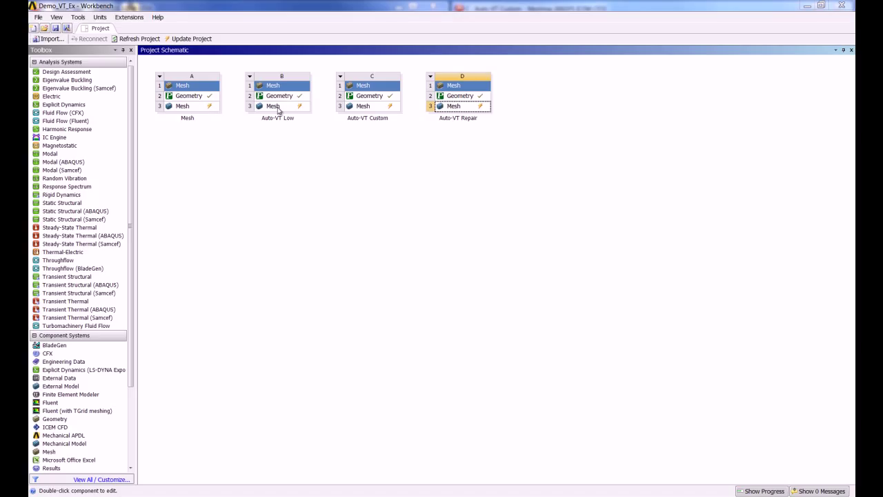
pyautogui.moveTo(378, 112)
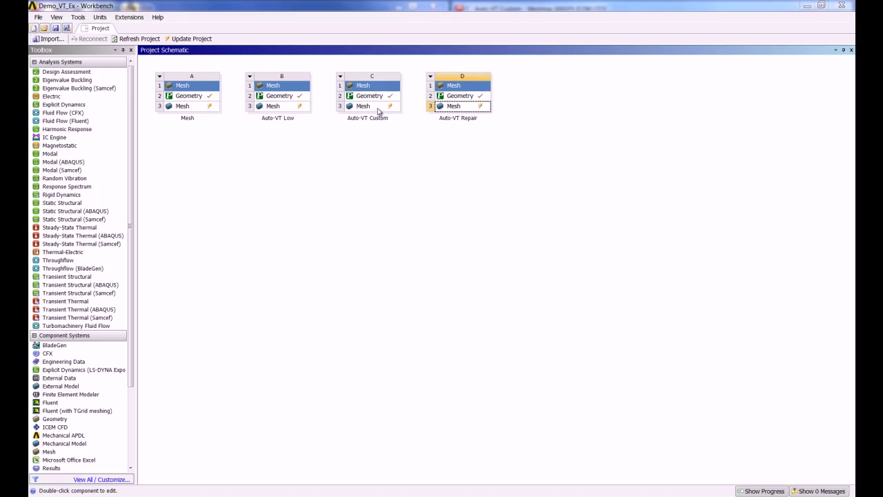
pyautogui.moveTo(464, 112)
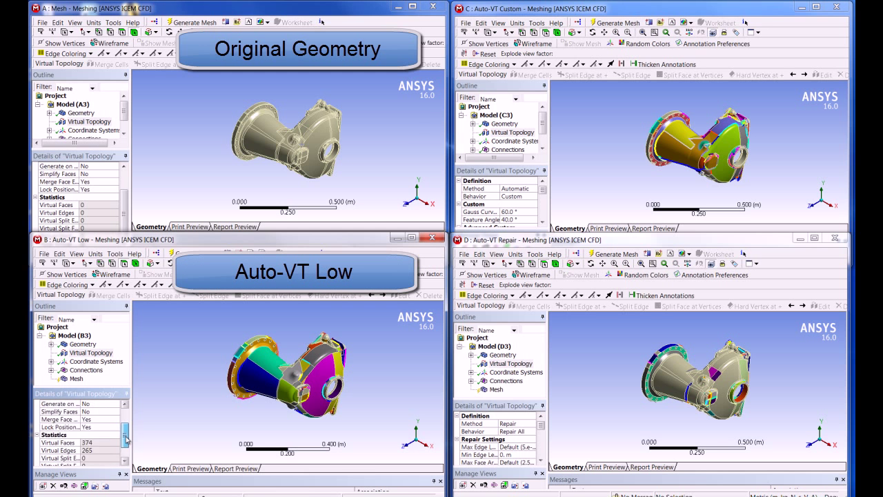
# Scroll the Virtual Topology Details panels down to their Statistics sections
pyautogui.scroll(-3)
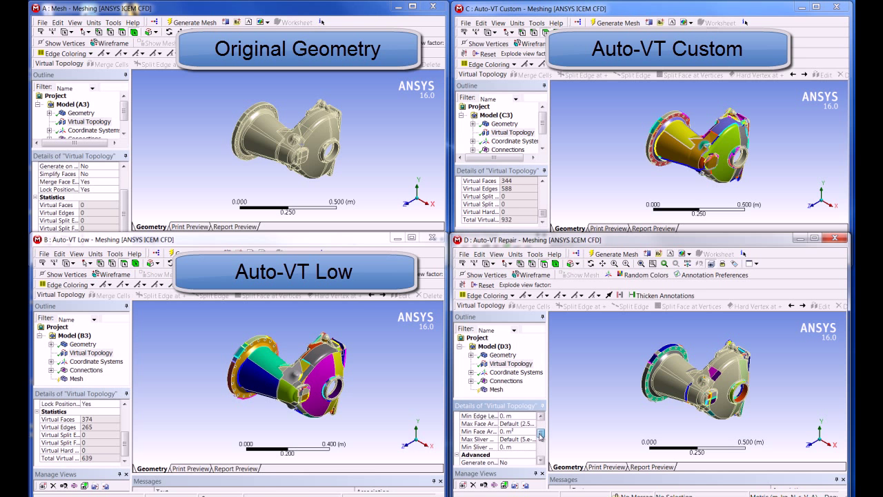
pyautogui.scroll(-3)
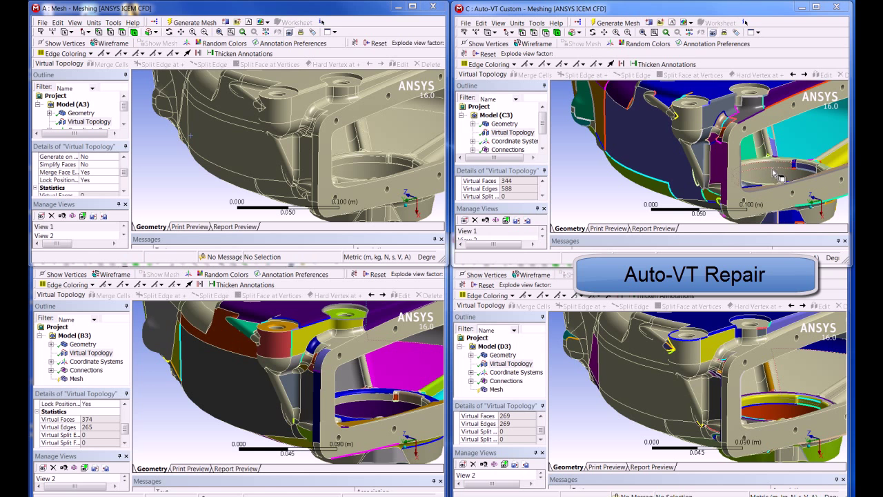
pyautogui.moveTo(590, 441)
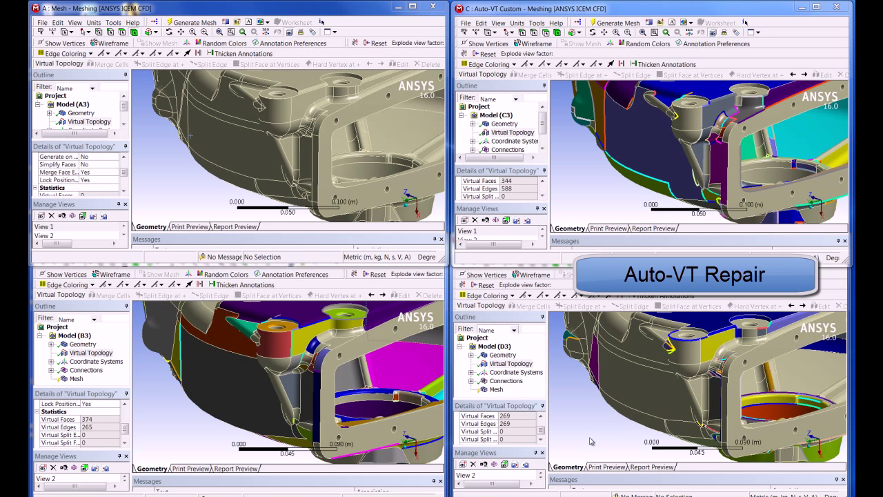